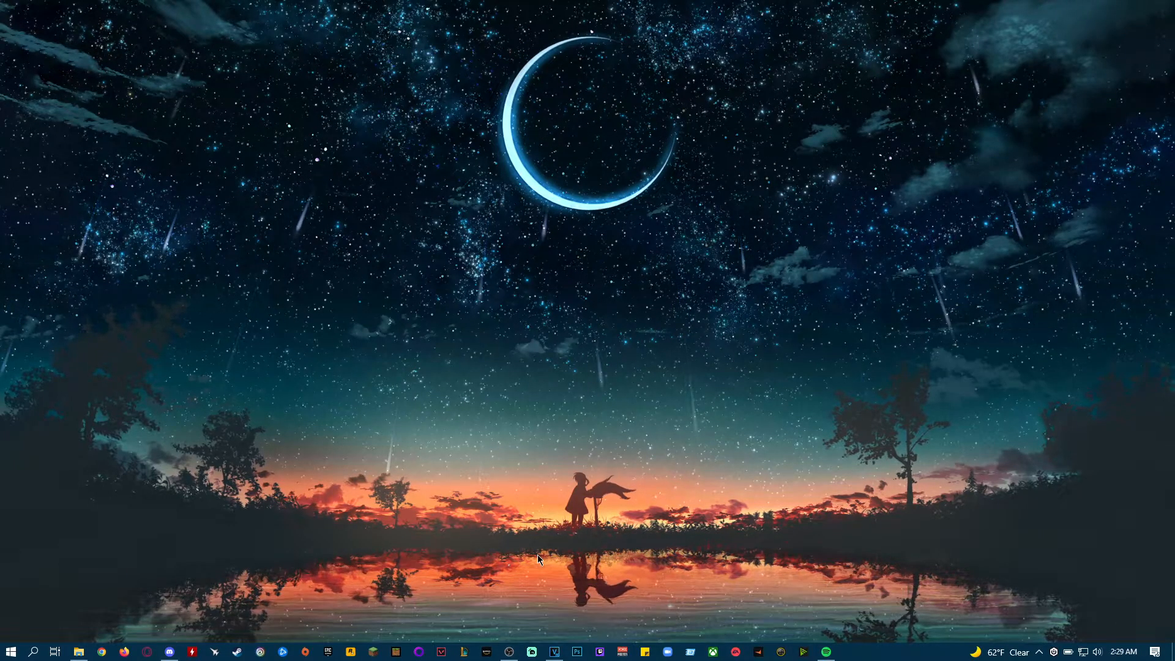
mouse_move(536, 543)
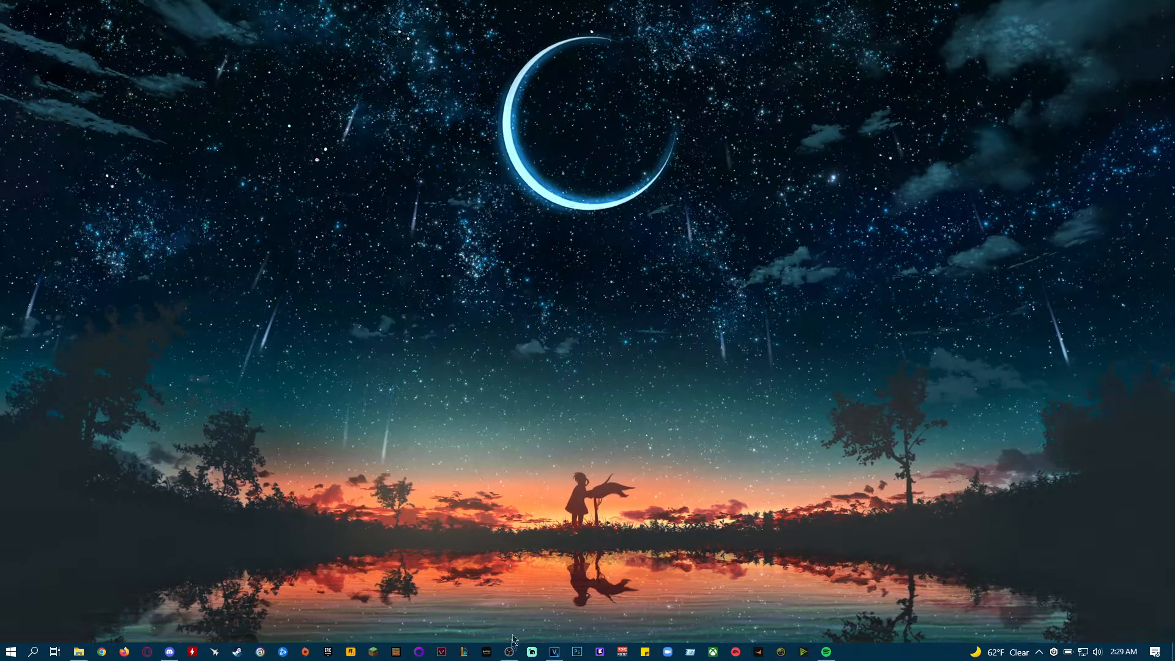
Bring up the shortcut menu for OBS Studio (64bit) from the taskbar jump list
right_click(479, 648)
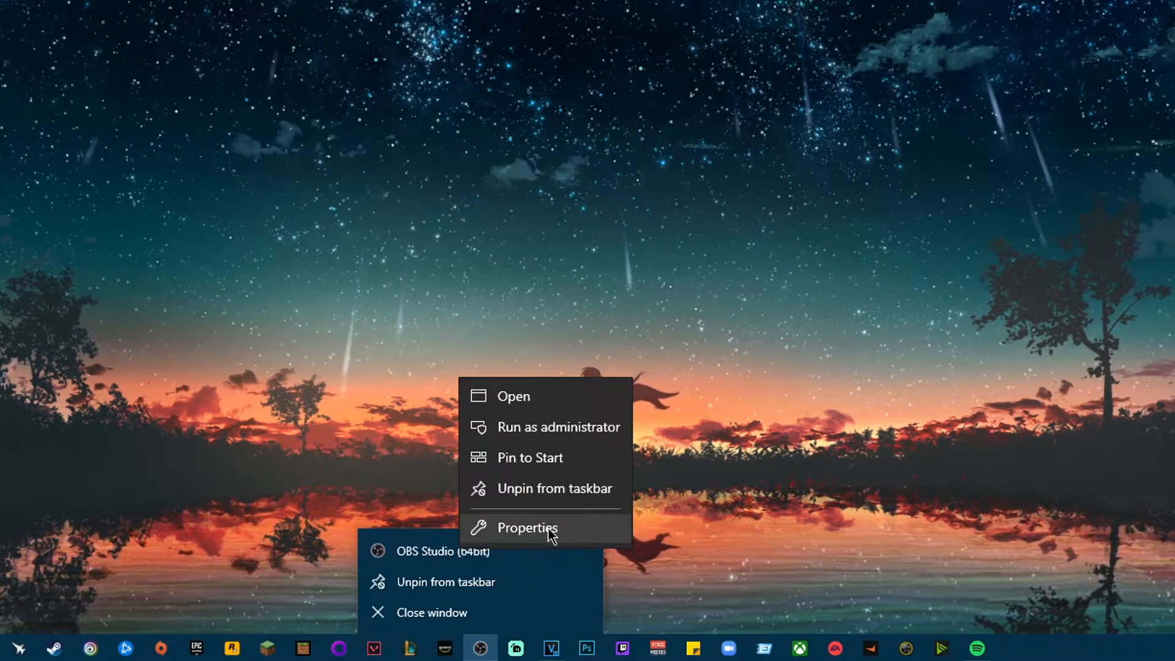
In OBS Studio's Properties, enable compatibility mode for Windows 7 and apply it
click(527, 528)
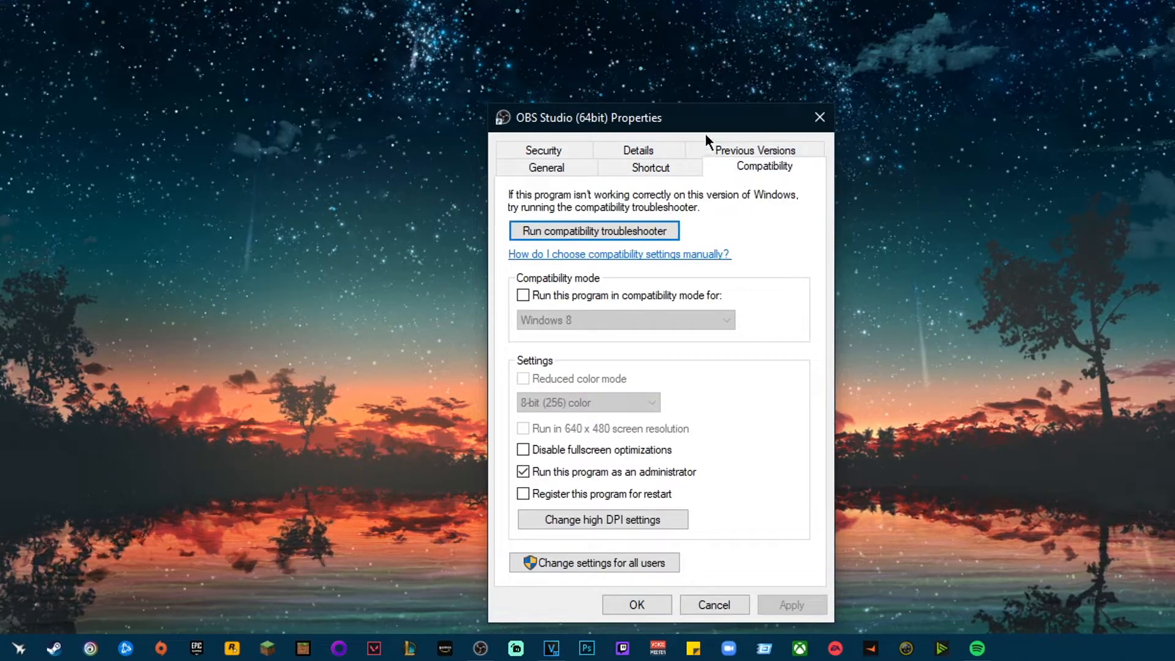
click(523, 295)
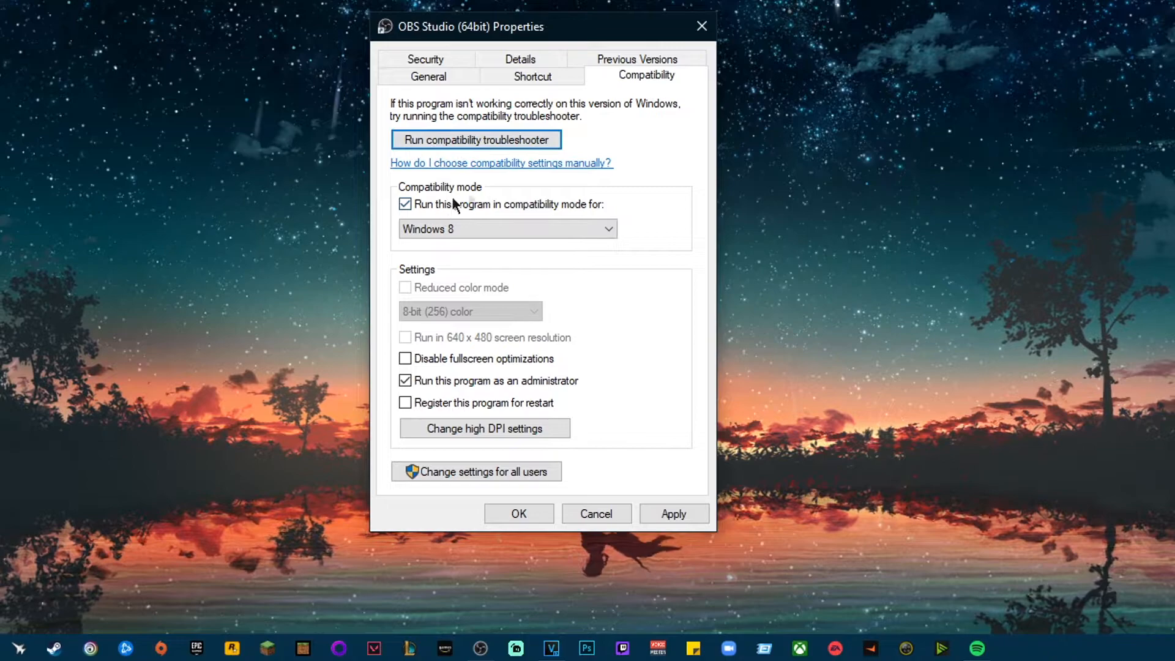
mouse_move(563, 218)
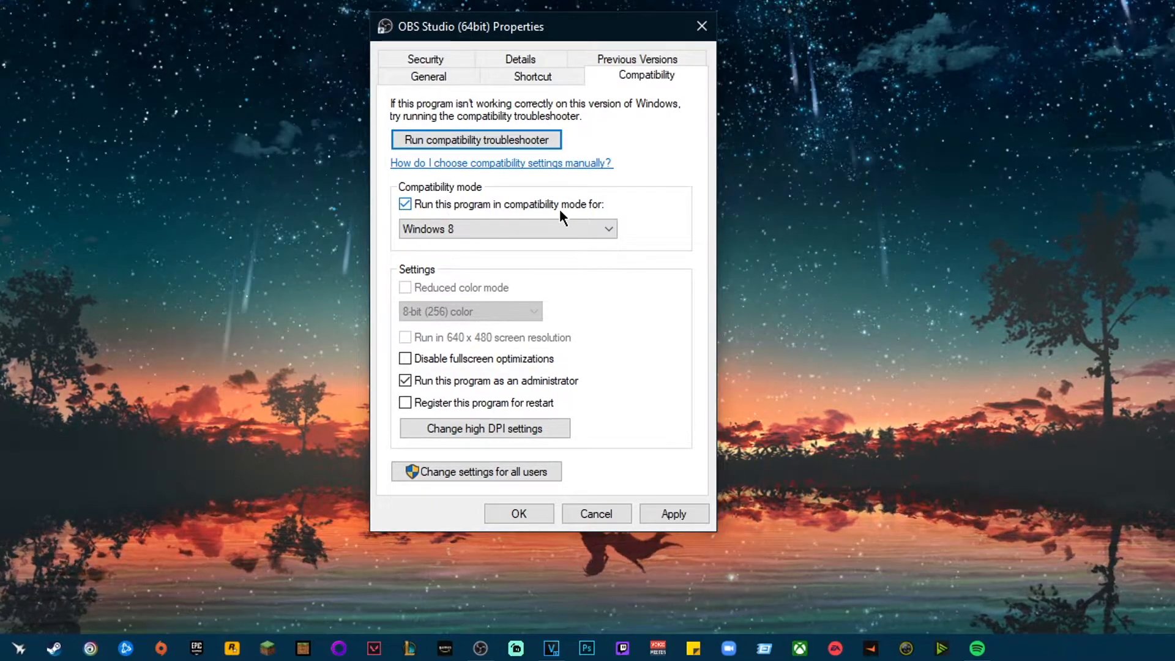
click(507, 229)
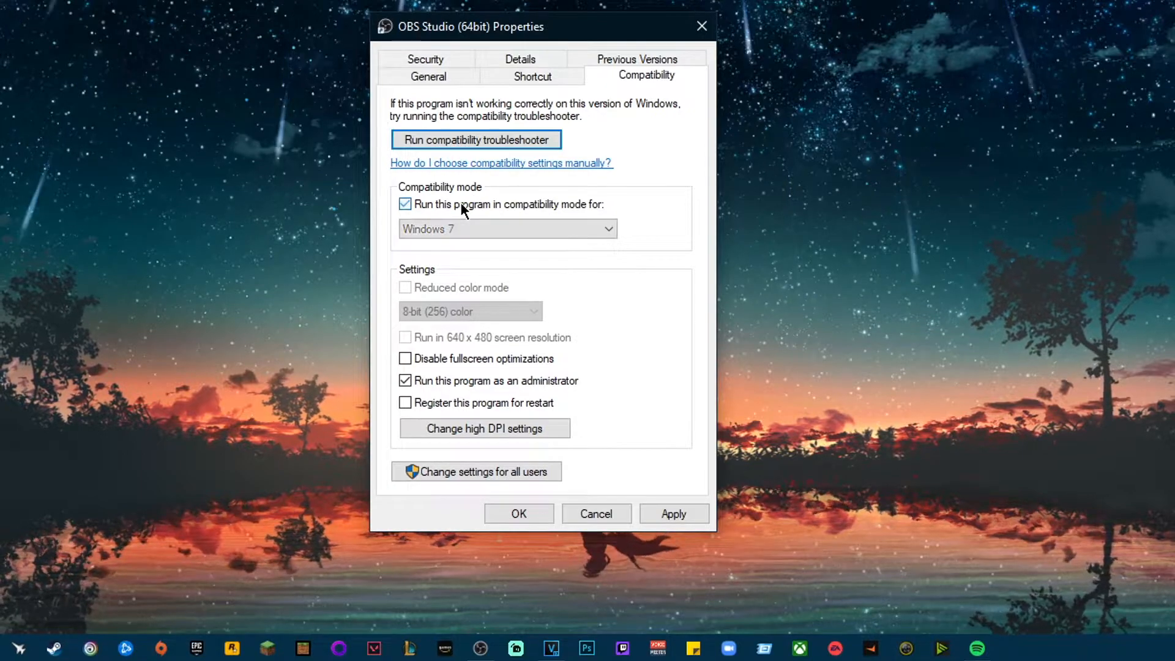
click(405, 204)
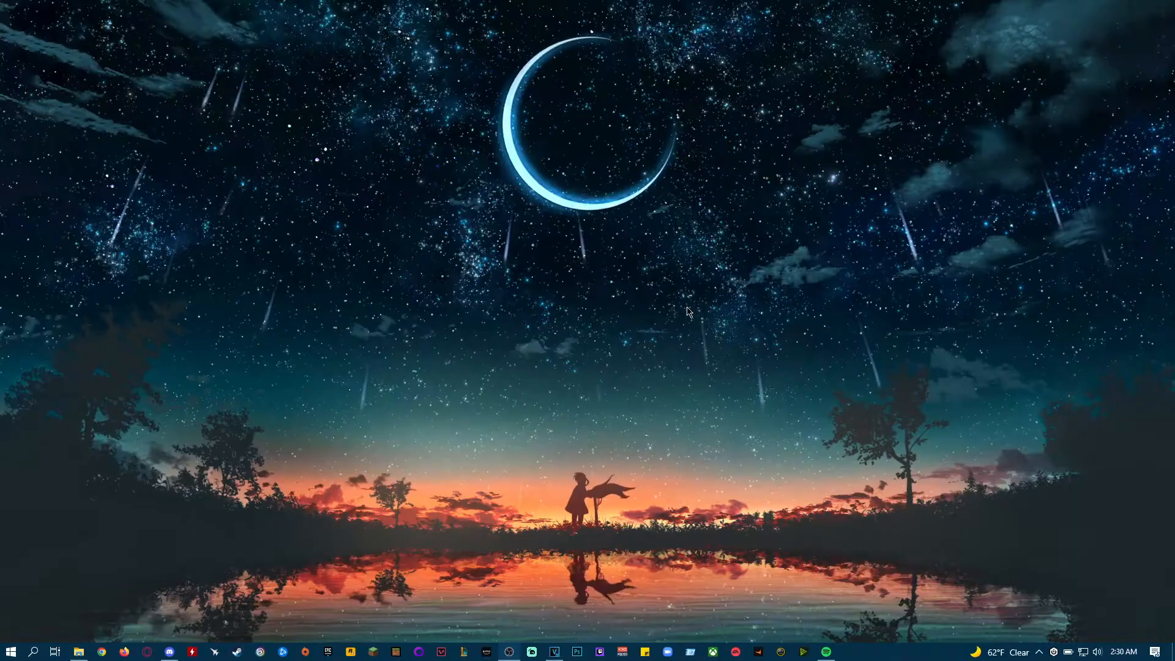
mouse_move(570, 133)
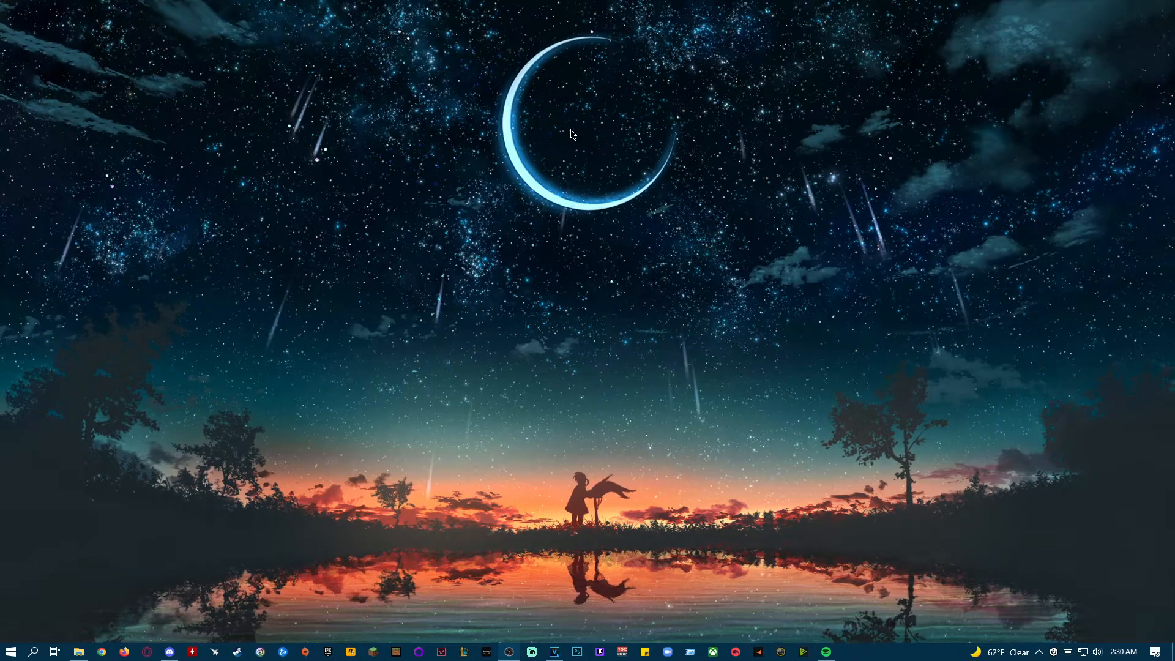
mouse_move(527, 285)
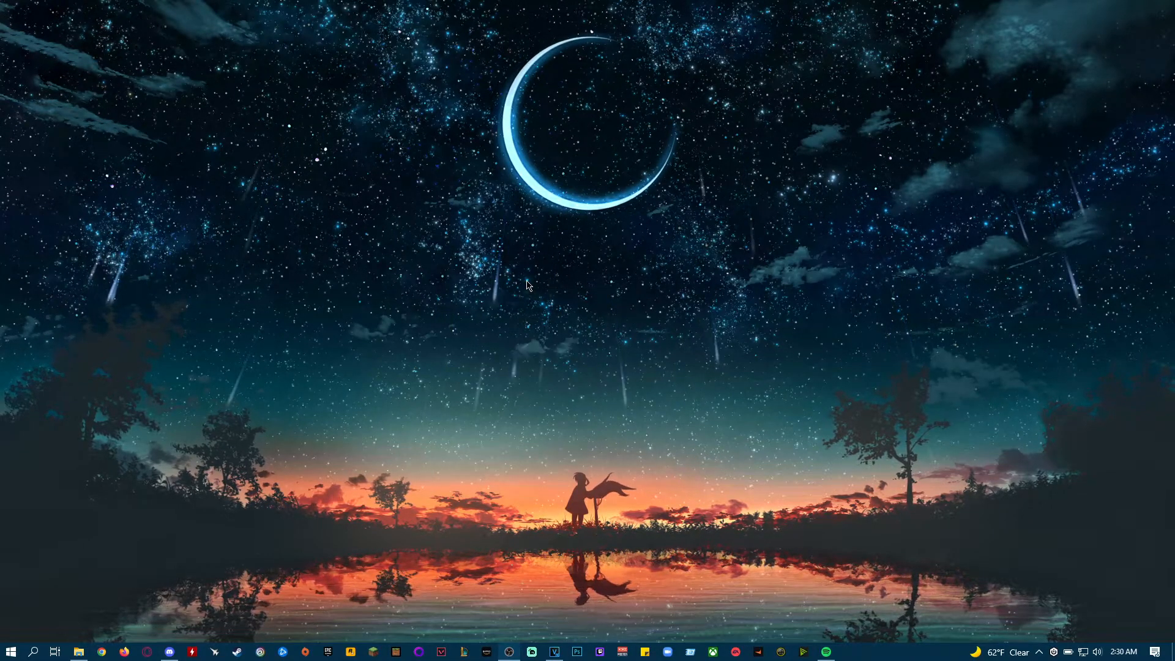
mouse_move(30, 55)
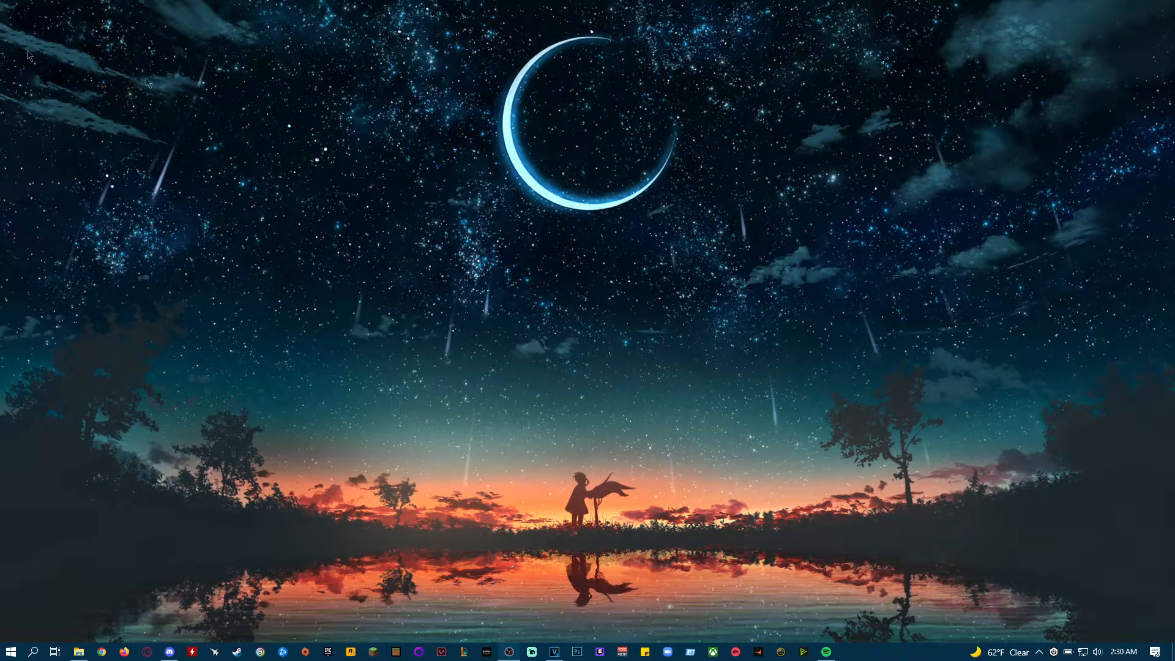
mouse_move(252, 564)
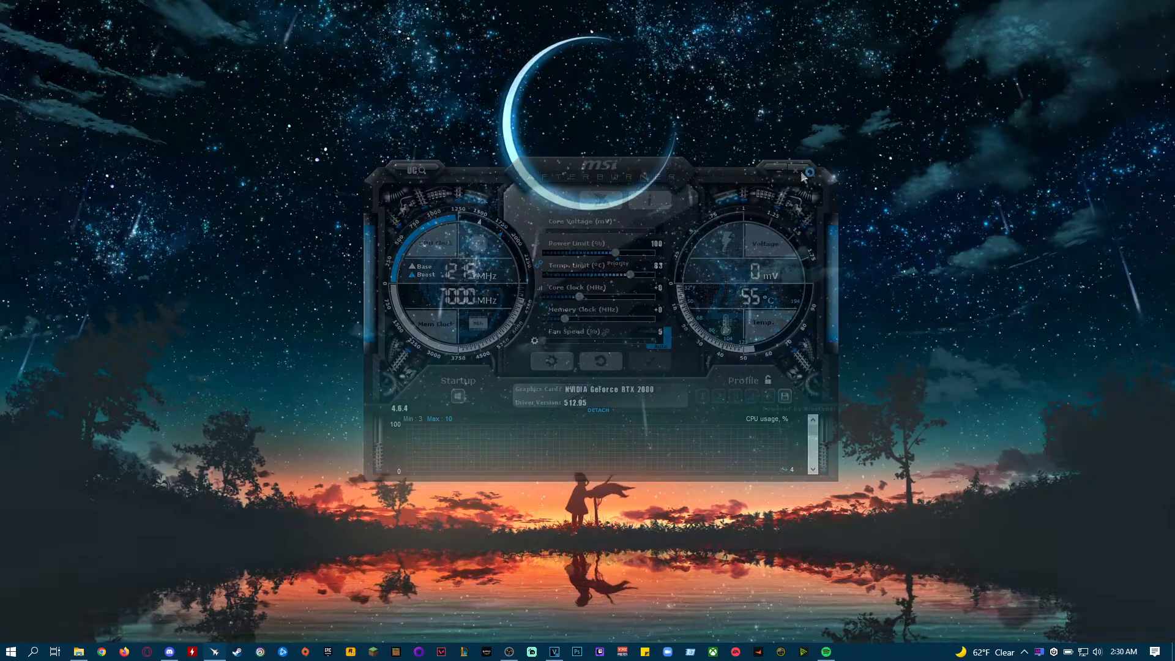
Close the MSI Afterburner window so OBS Studio comes to the front
click(808, 173)
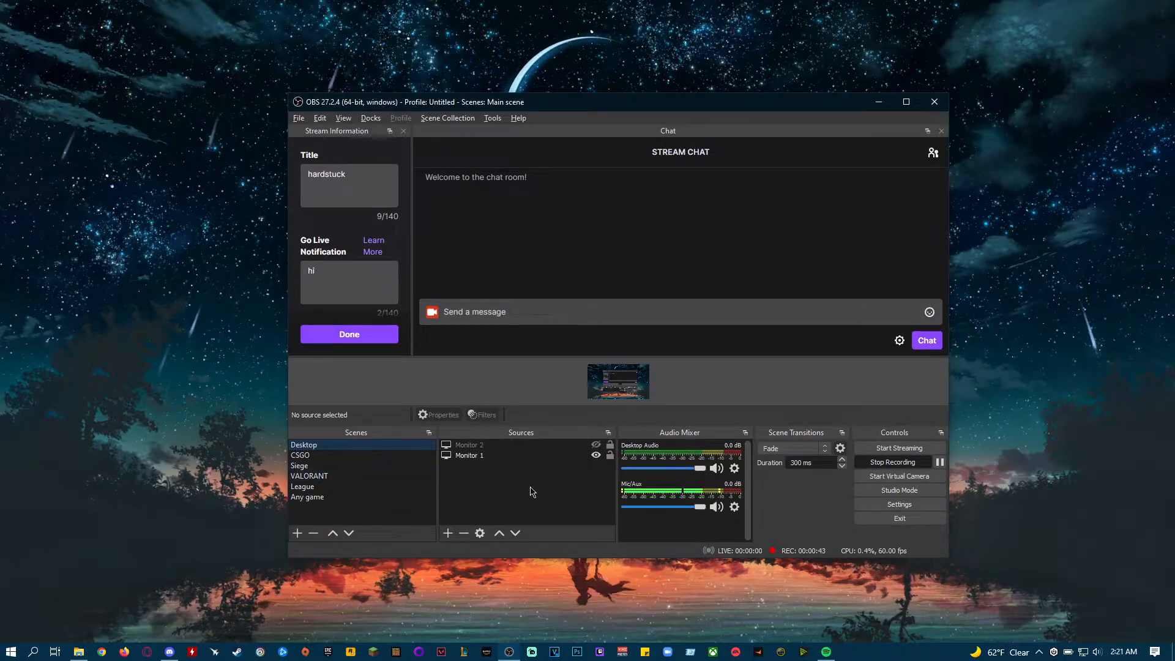
click(310, 475)
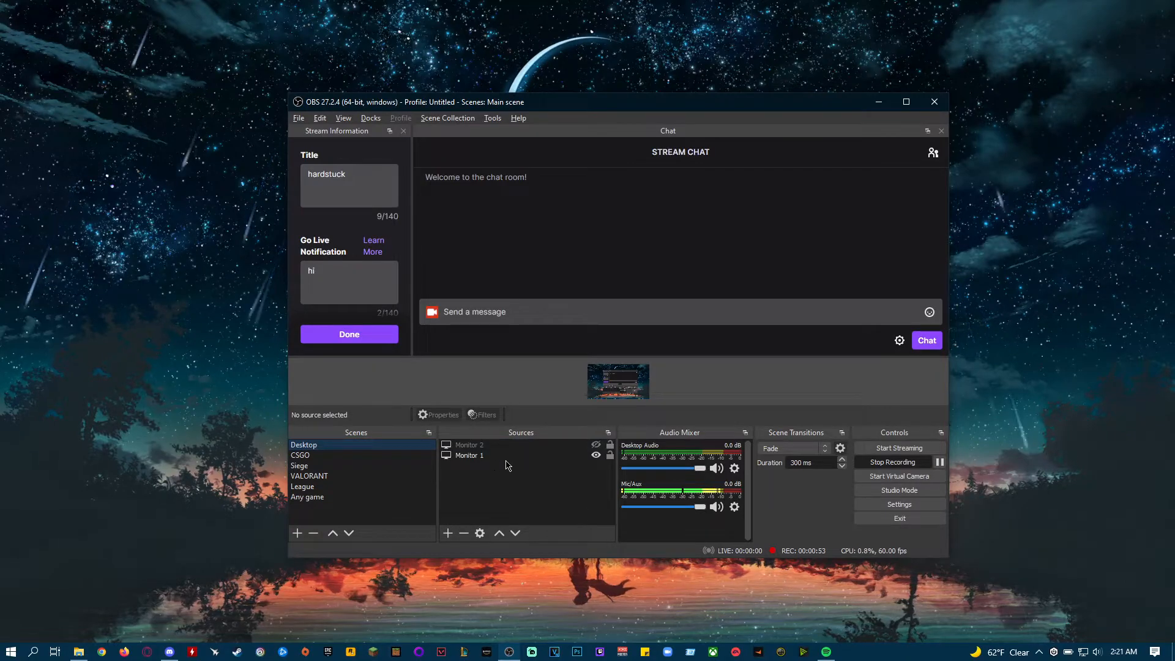
right_click(507, 463)
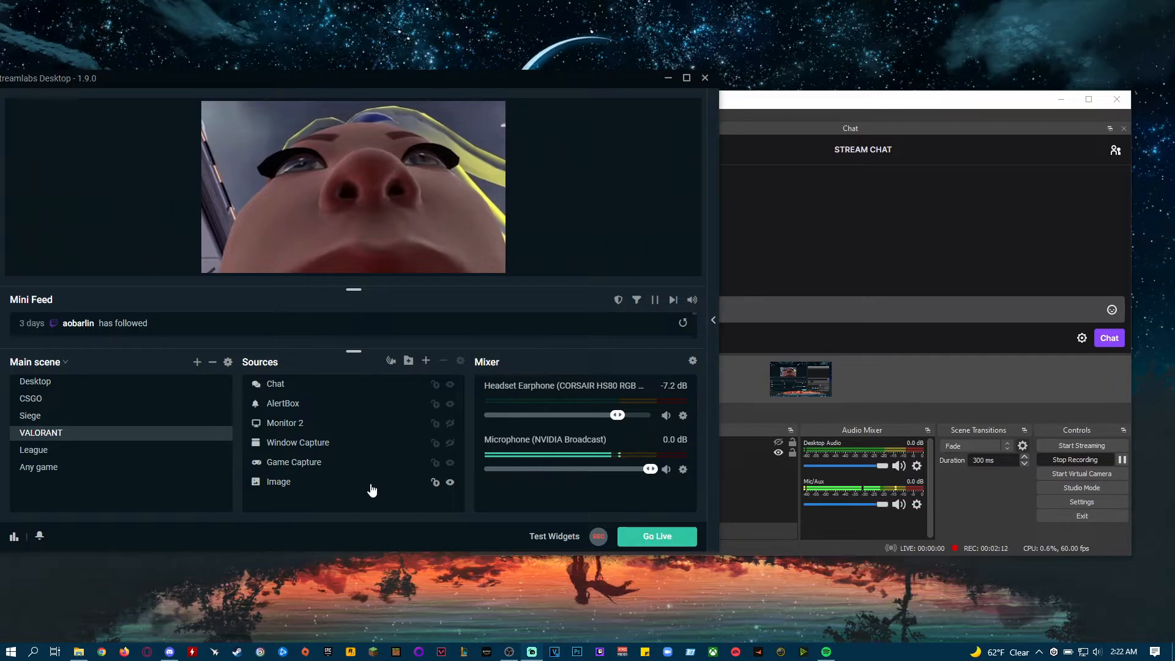
Browse Add Source to Display Capture in Streamlabs Desktop, then close it without adding anything
right_click(365, 498)
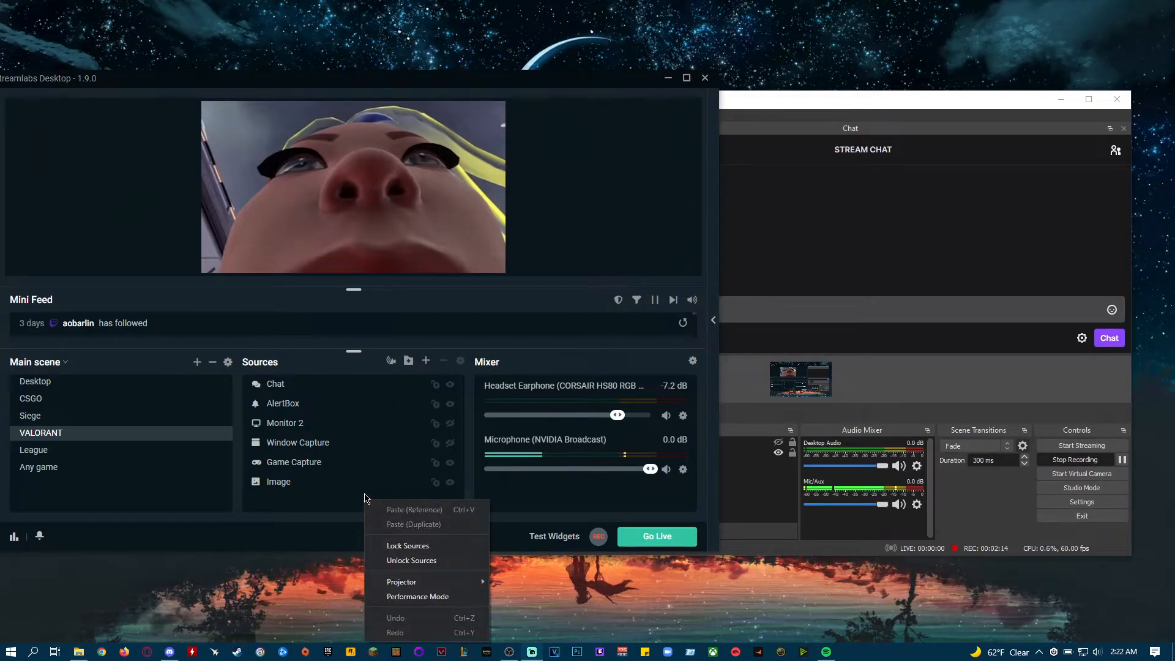
click(278, 482)
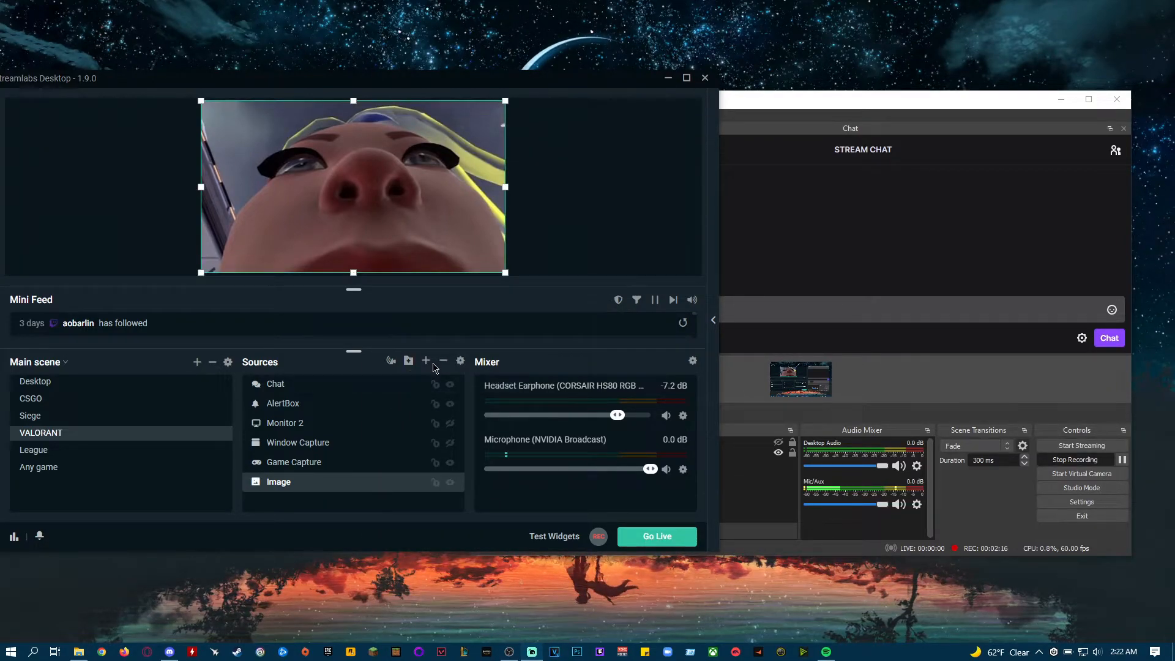
mouse_move(425, 360)
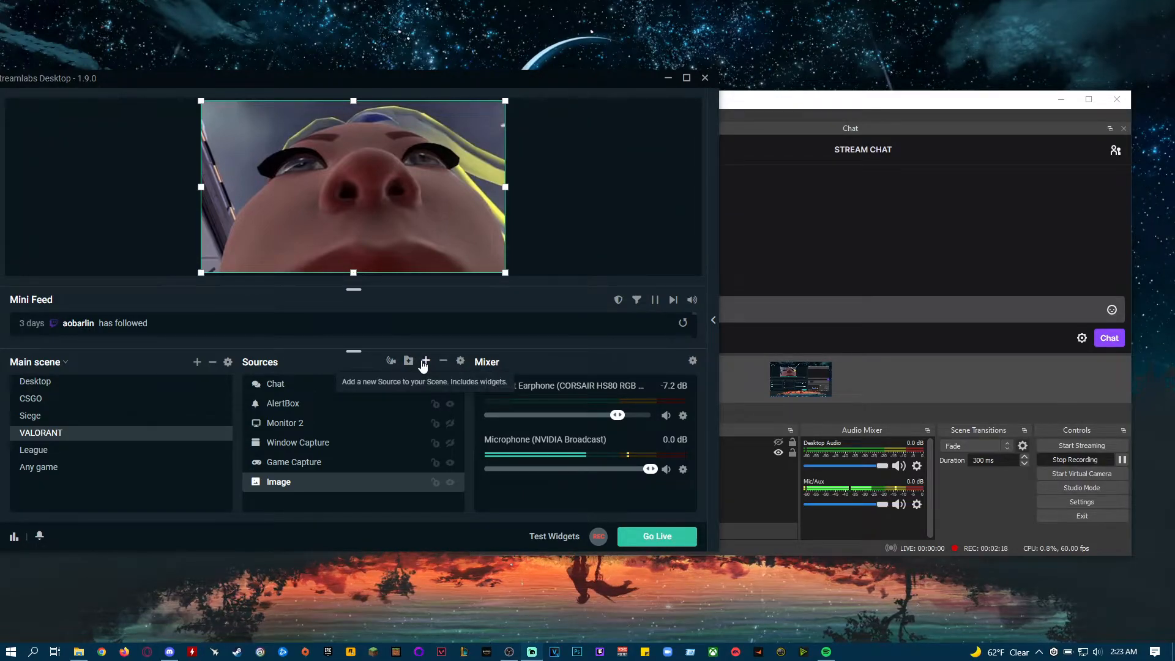
click(425, 361)
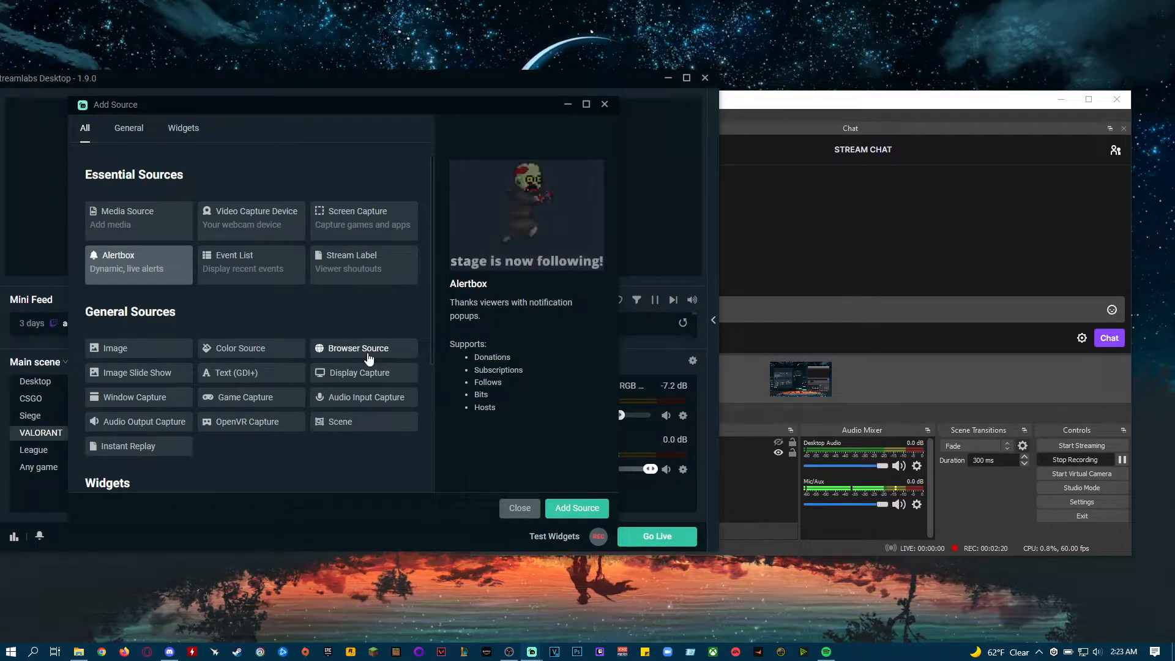
click(360, 373)
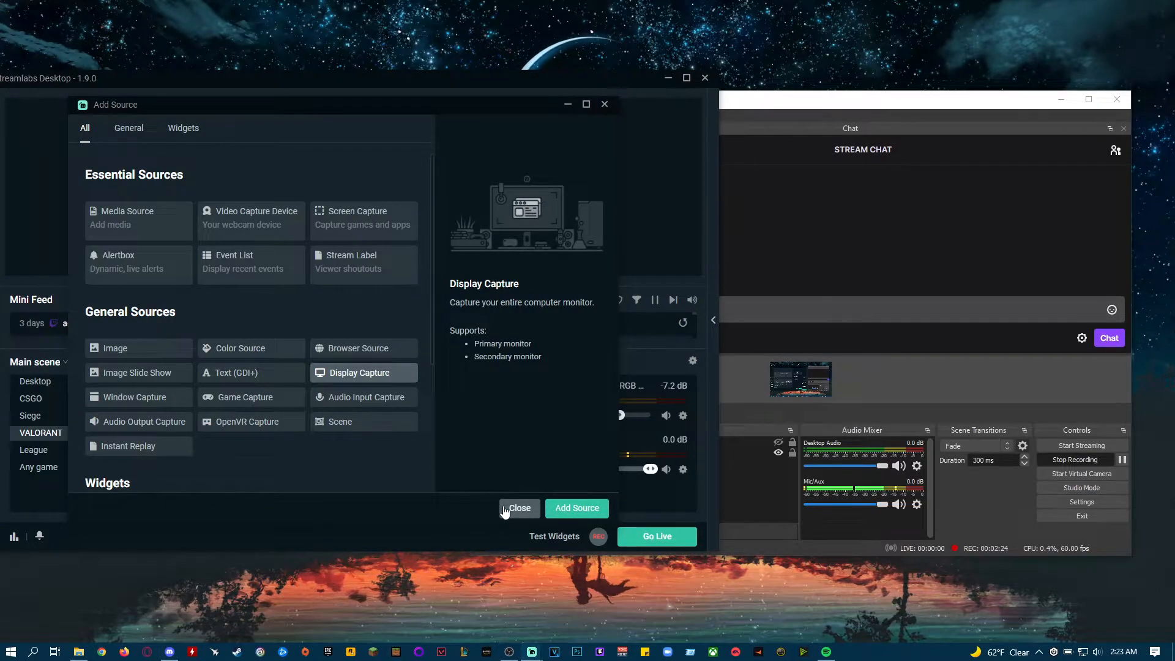
click(520, 508)
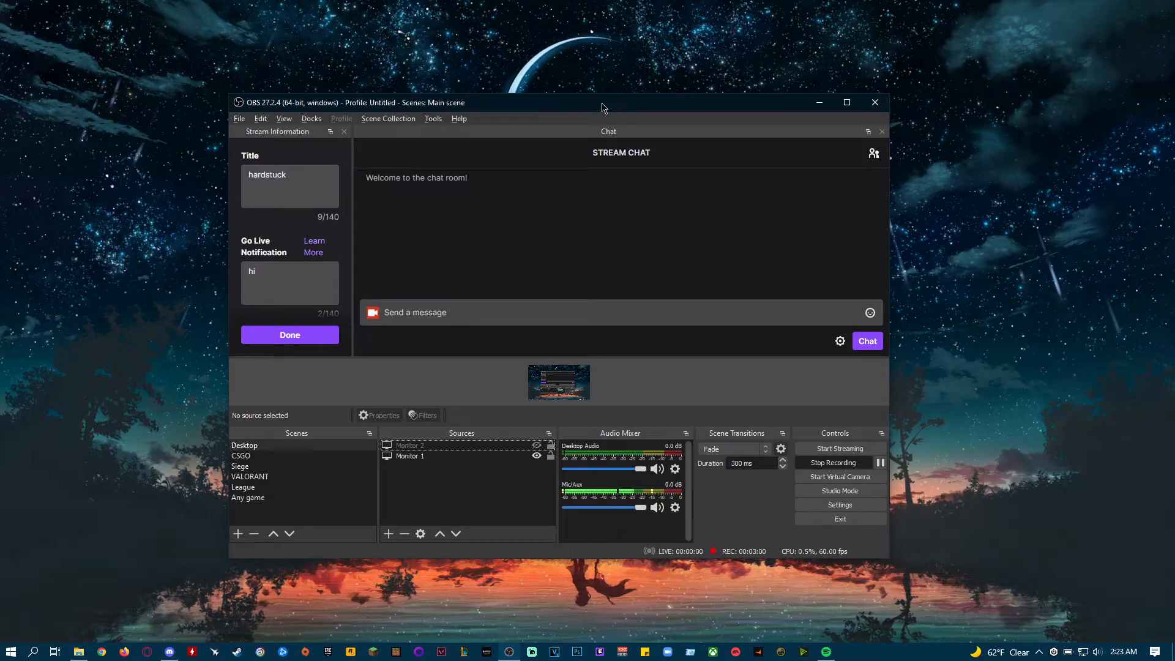
mouse_move(593, 117)
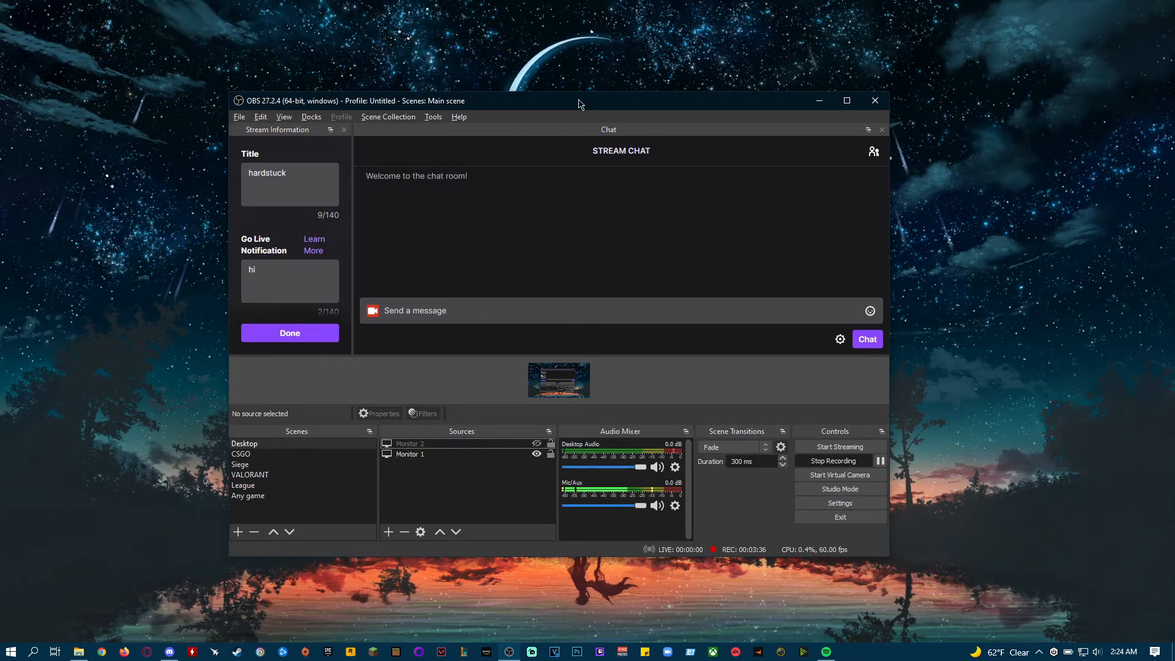
mouse_move(132, 531)
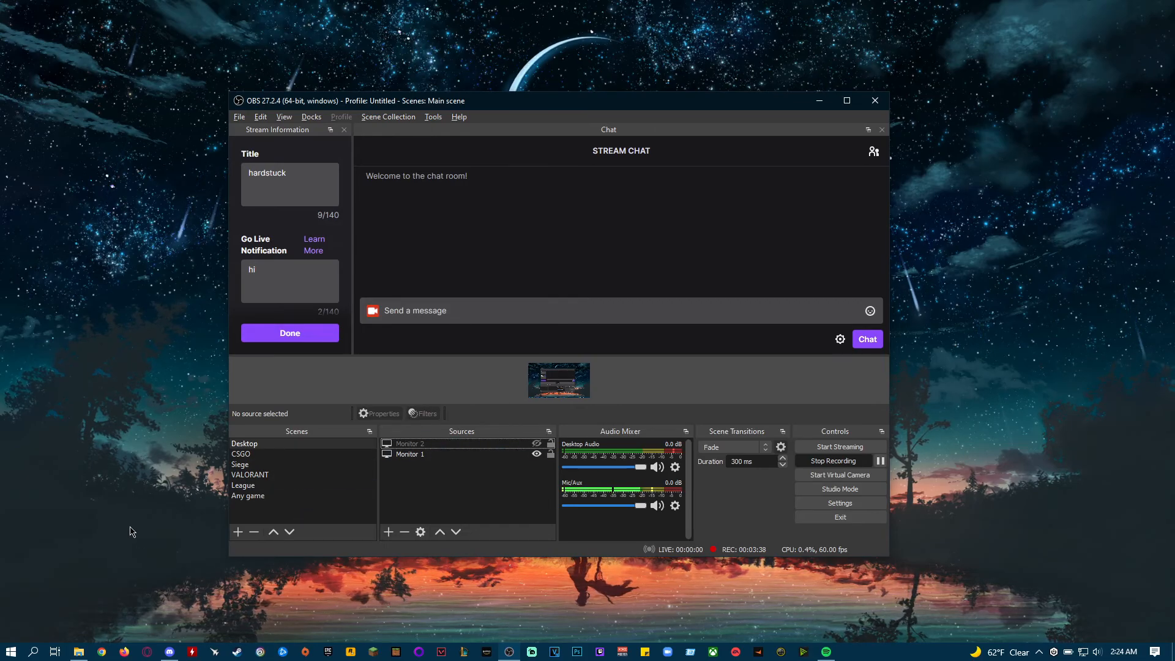